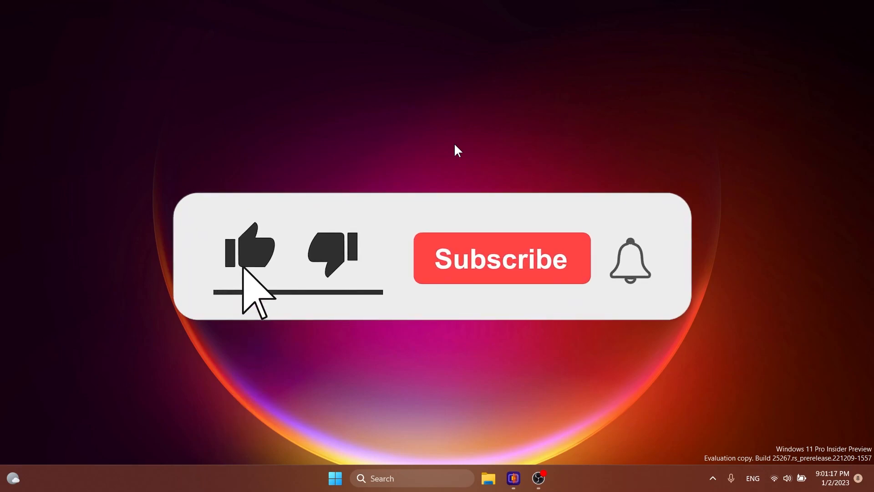
Launch HitPaw Video Enhancer and load Test_Video_One.mp4 for enhancement
left_click(501, 257)
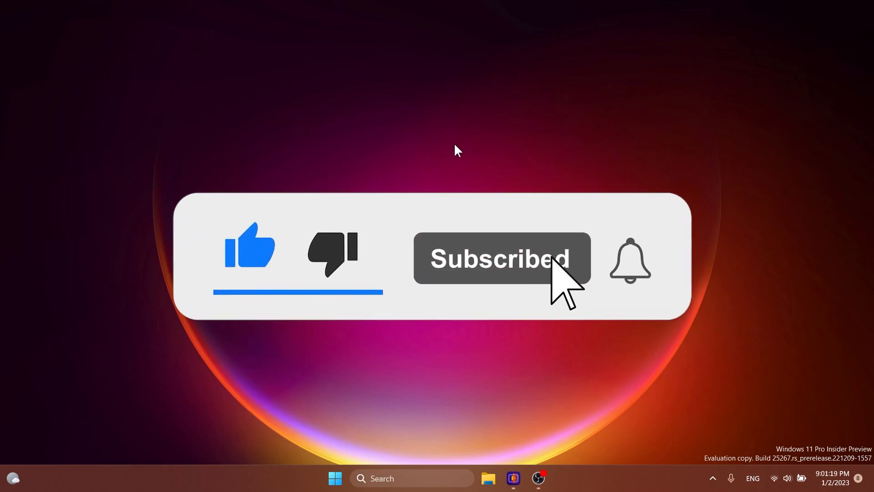
left_click(629, 258)
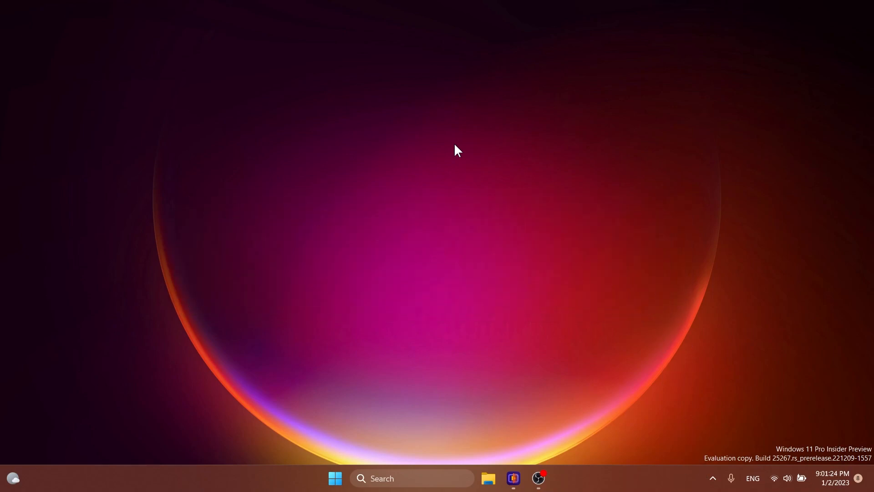
mouse_move(452, 194)
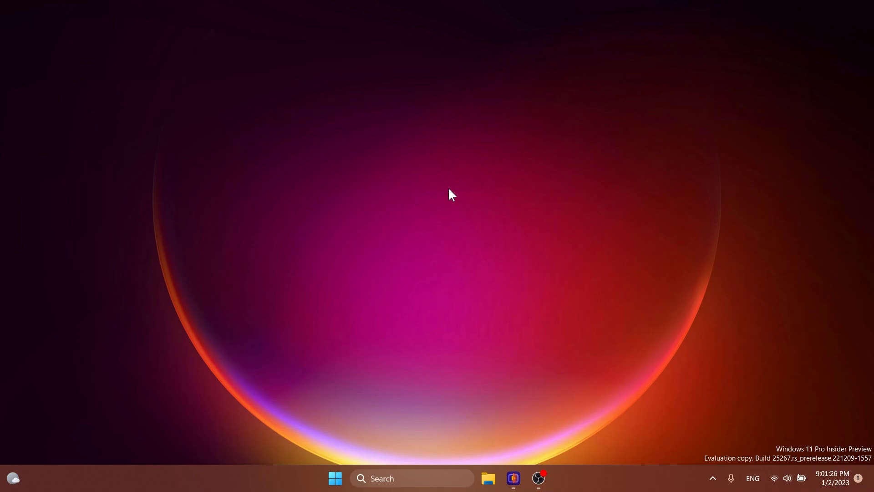
left_click(550, 478)
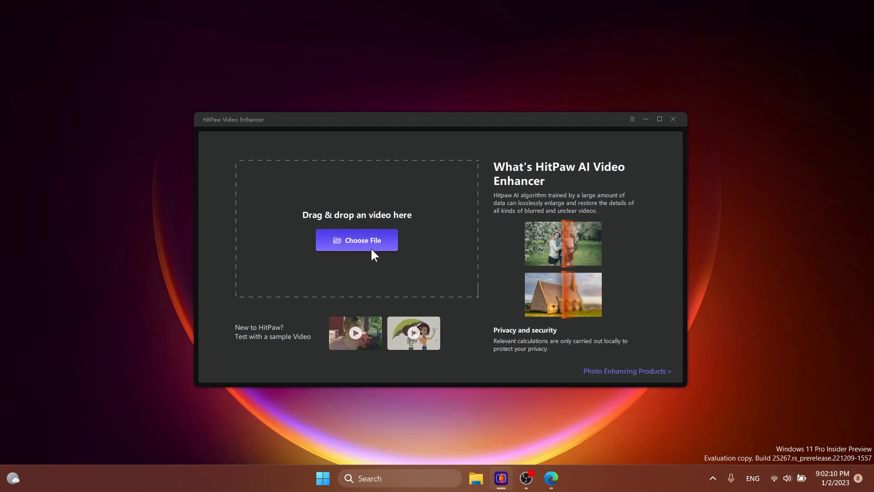
mouse_move(352, 203)
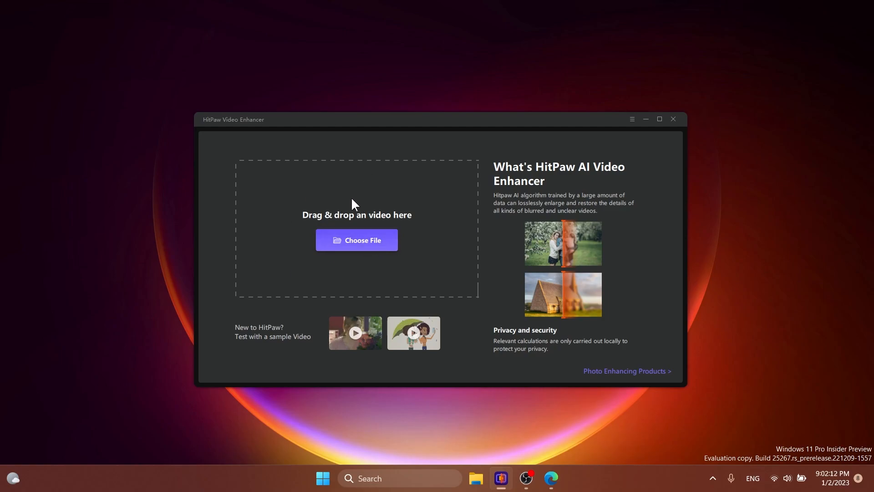
mouse_move(362, 203)
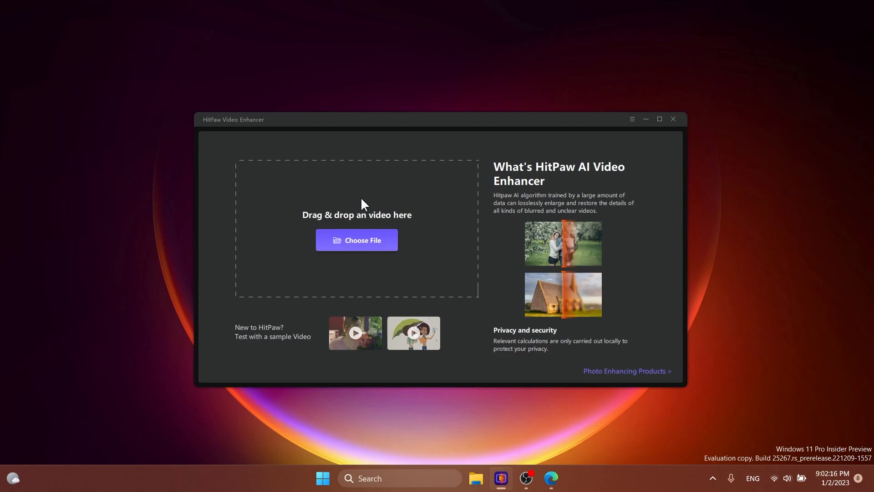
left_click(356, 240)
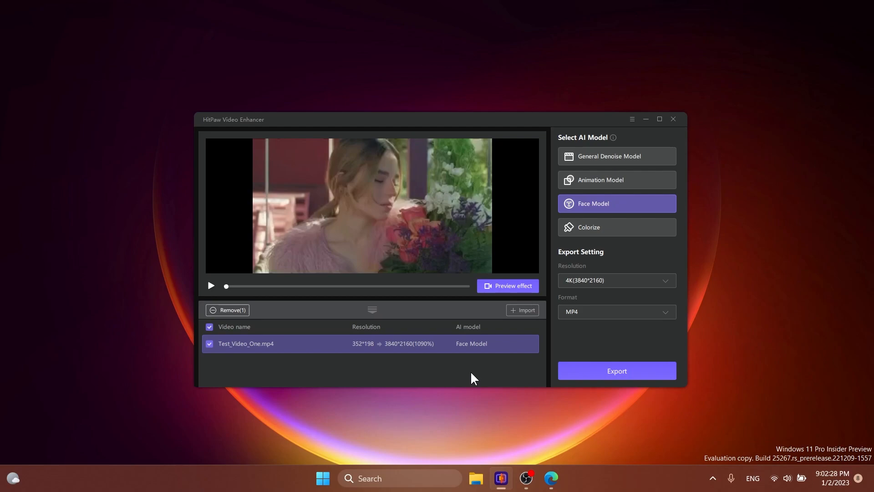
mouse_move(355, 190)
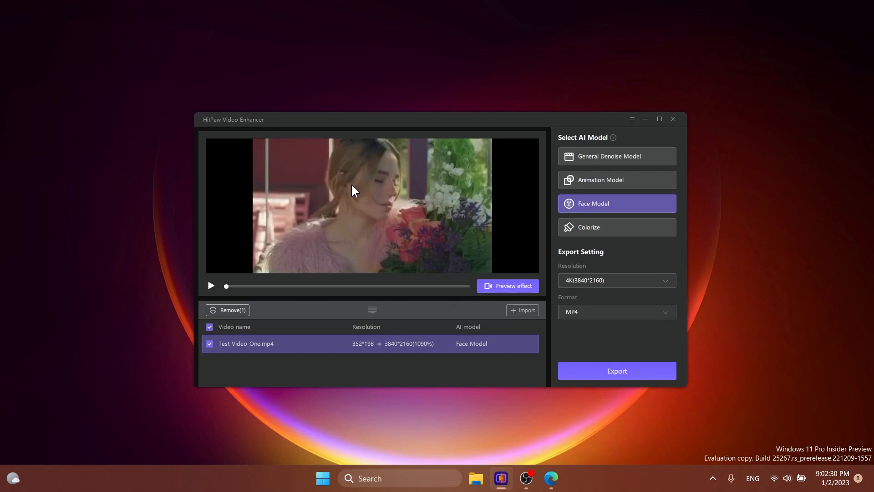
Apply the General Denoise Model to Test_Video_One.mp4 and start the comparison preview
left_click_drag(233, 118, 192, 85)
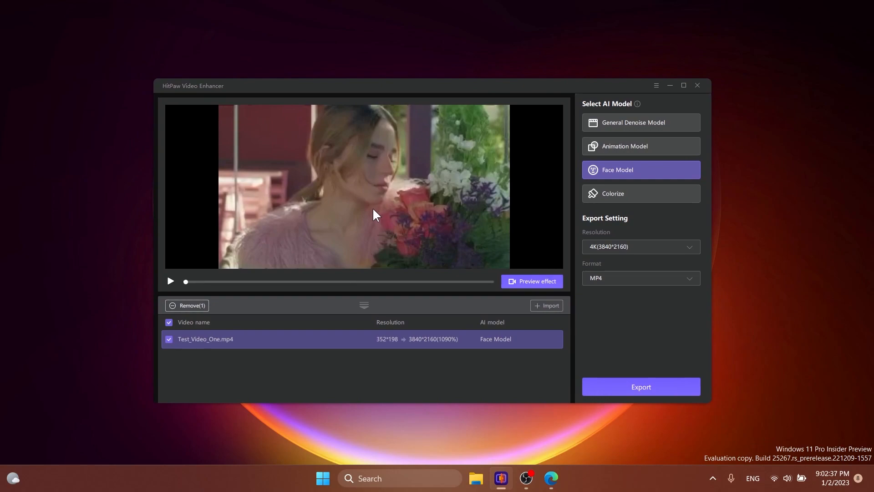
mouse_move(629, 132)
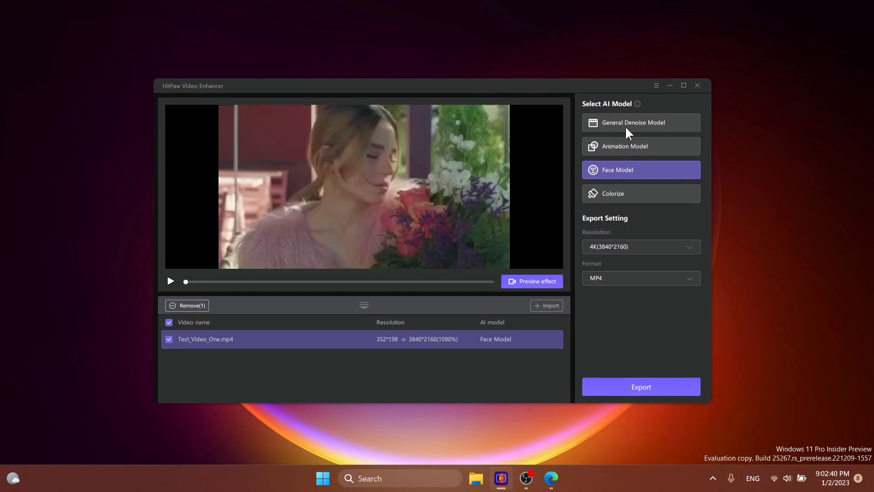
mouse_move(633, 122)
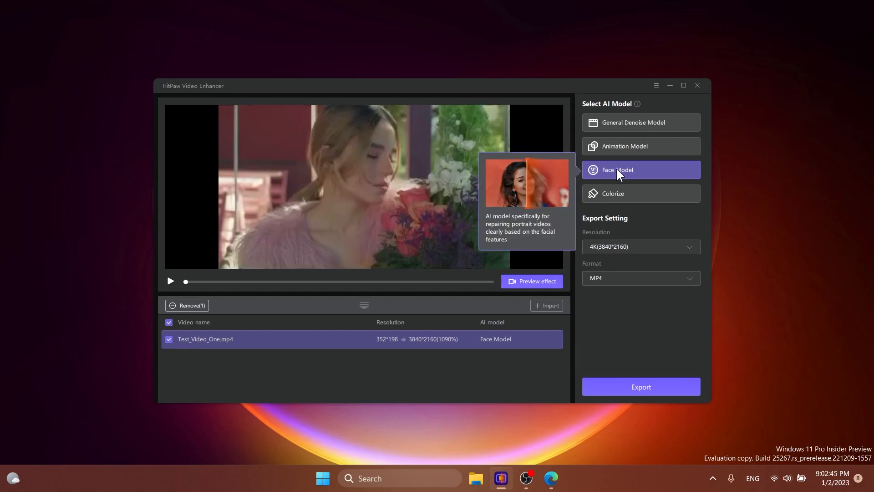
mouse_move(601, 179)
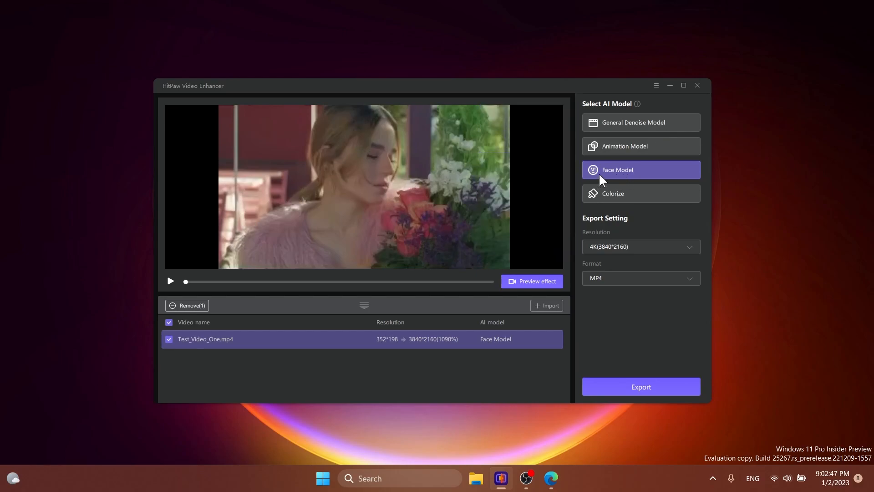
mouse_move(619, 129)
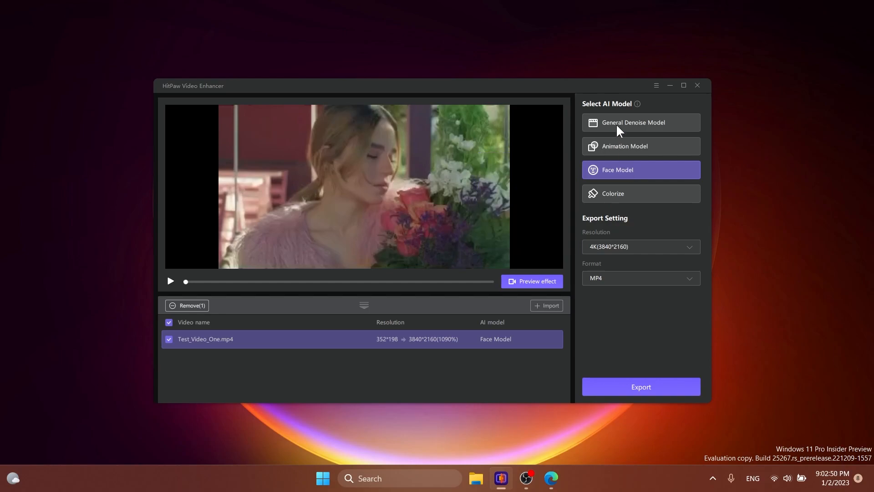
left_click(633, 122)
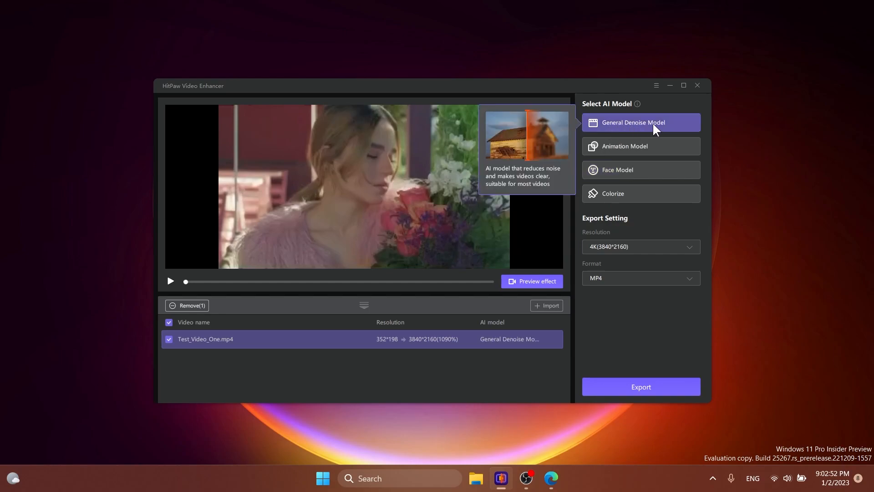
mouse_move(419, 230)
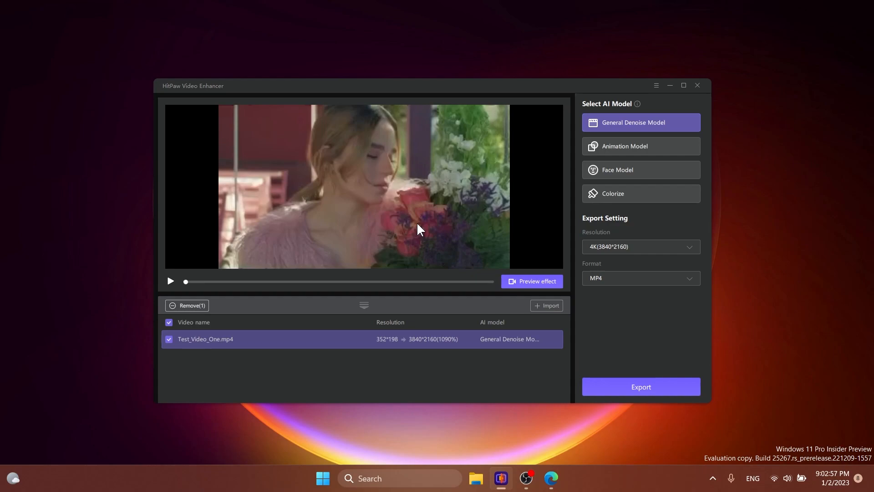
left_click(531, 281)
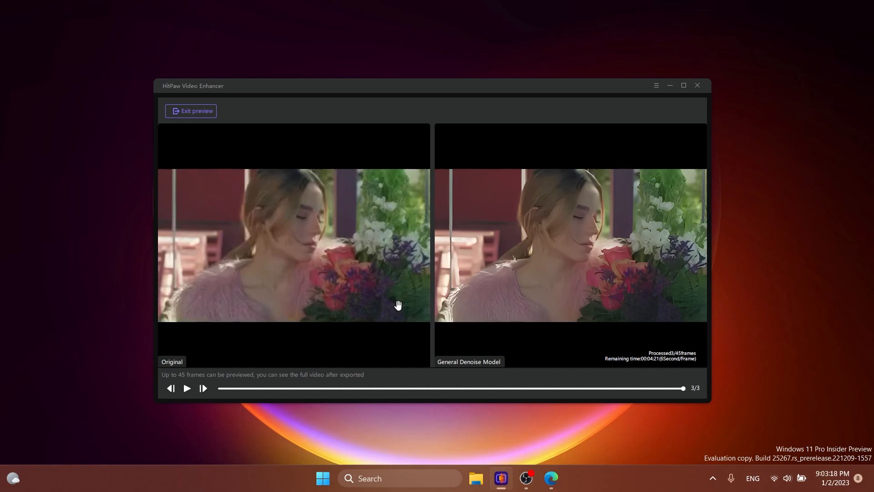
mouse_move(200, 137)
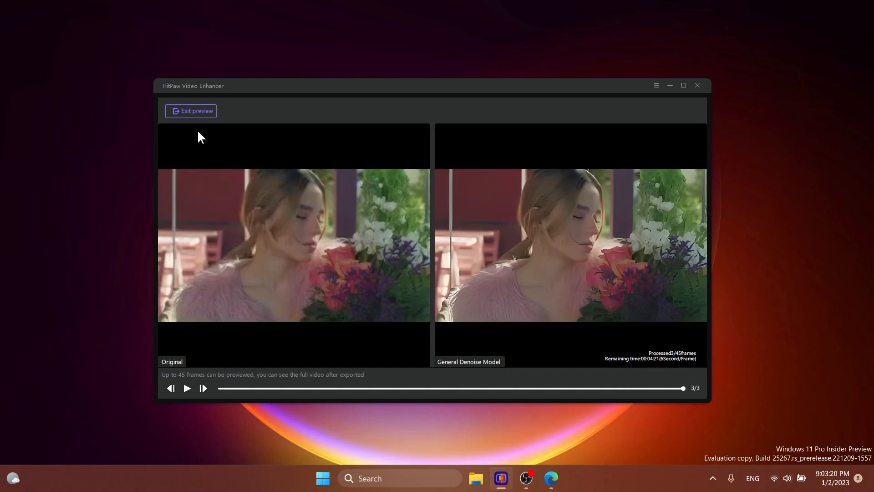
Exit the side-by-side preview back to the main editor
left_click(191, 111)
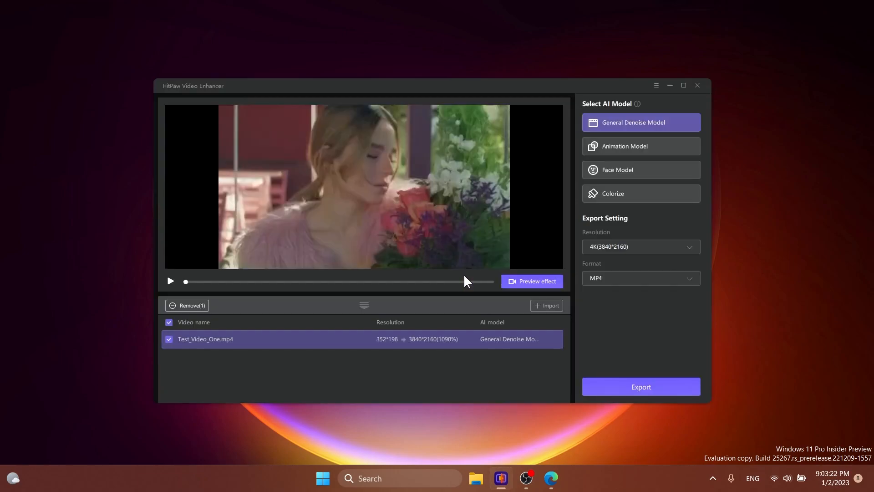
Set export resolution to 720P (1280*720) MP4 and begin export to choose a save path
left_click(640, 247)
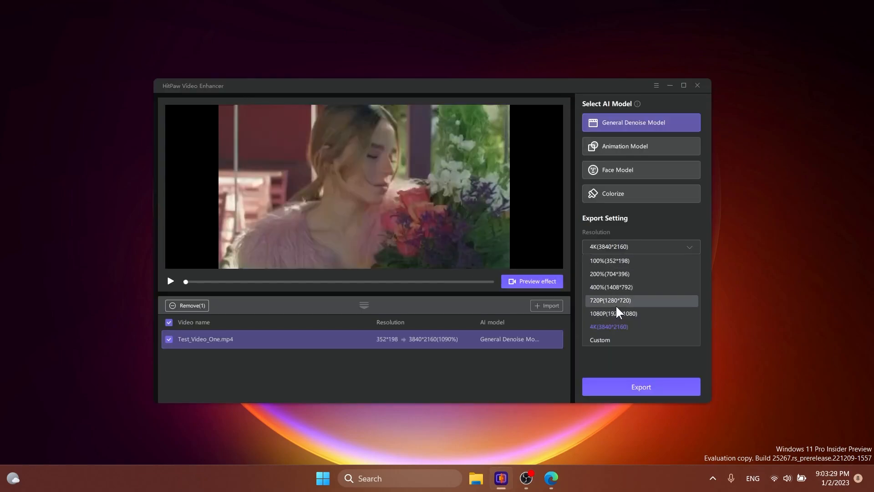
left_click(610, 299)
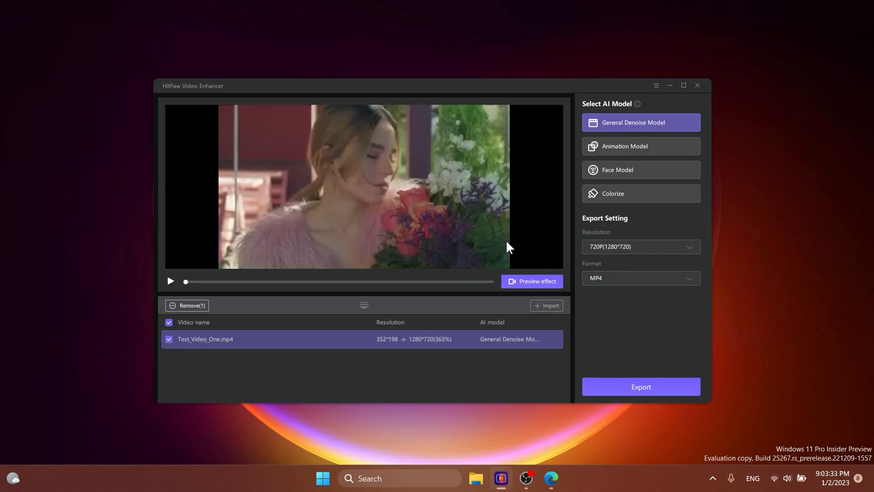
mouse_move(604, 285)
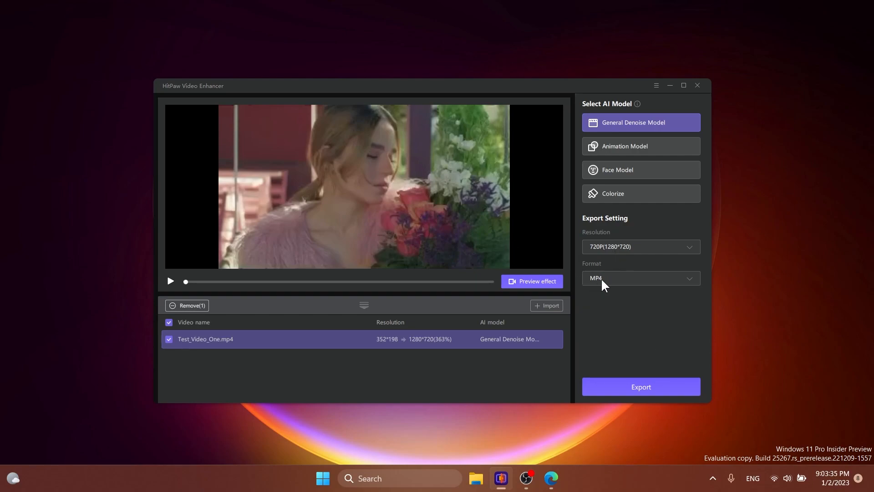
left_click(640, 386)
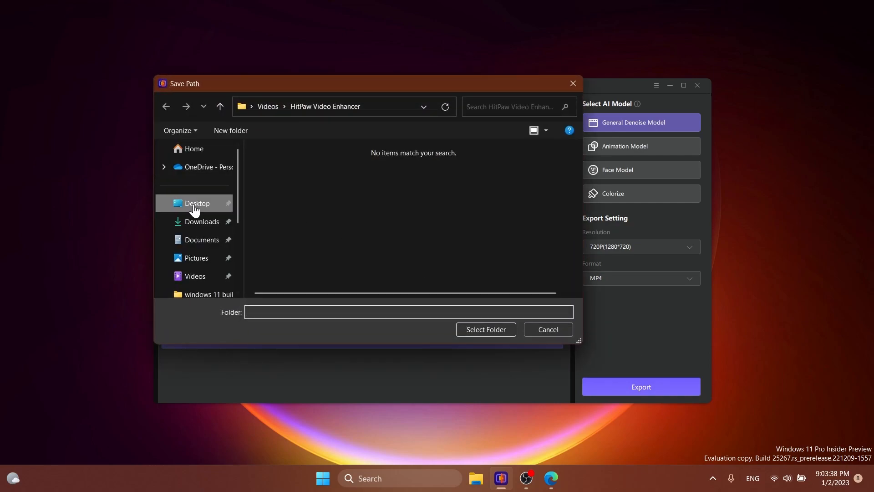
Choose the Desktop as the save folder, starting the 1280*720 export
left_click(485, 329)
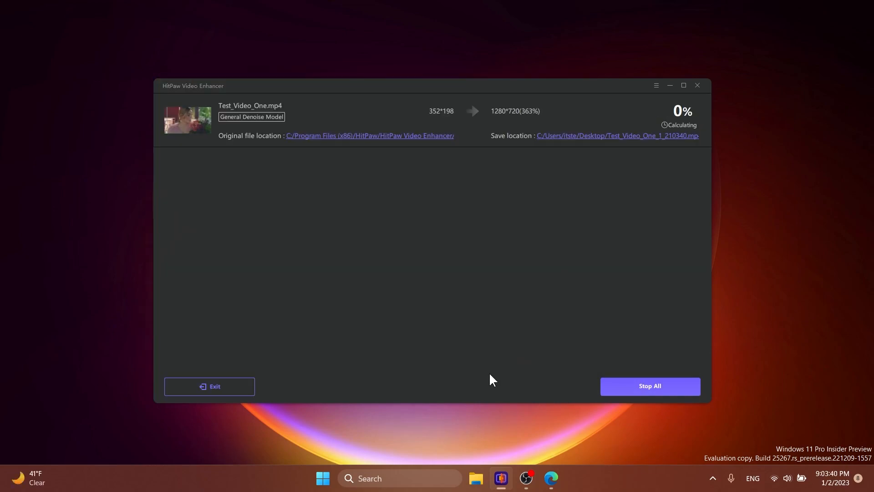
mouse_move(452, 261)
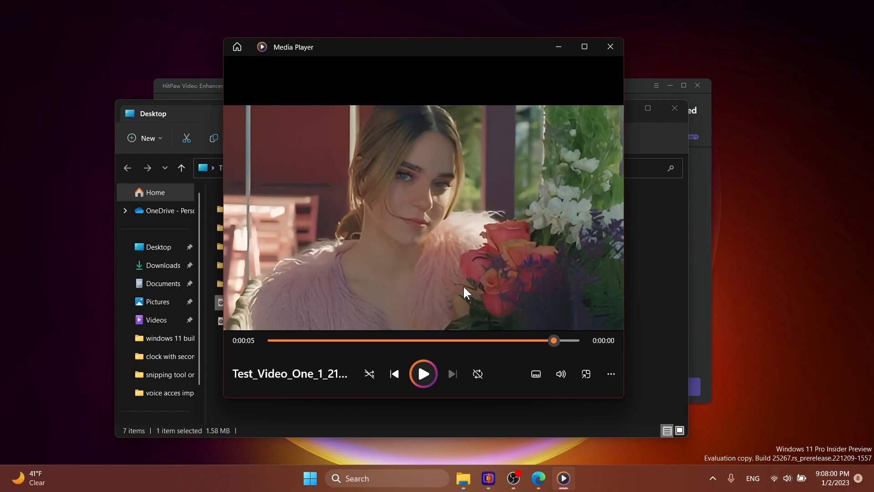
Play the exported enhanced Test_Video_One clip in Media Player
left_click(609, 47)
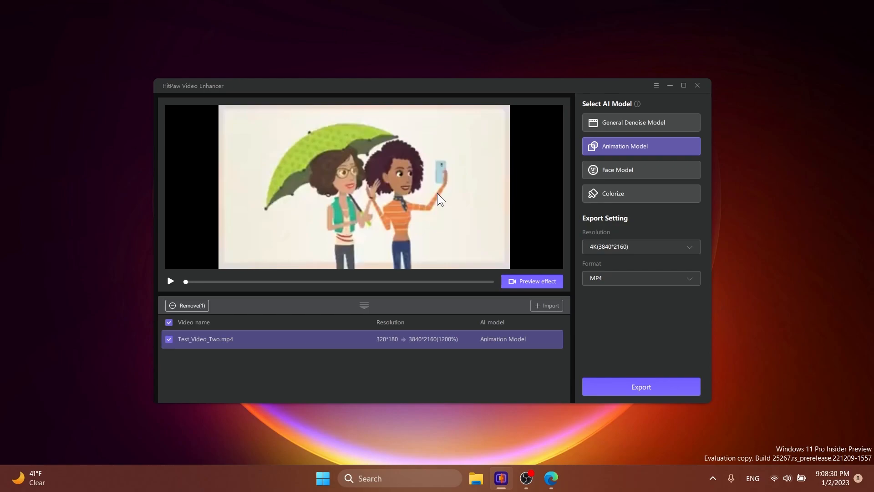
Preview the Animation Model result on Test_Video_Two.mp4, play it, then exit the preview
left_click(531, 281)
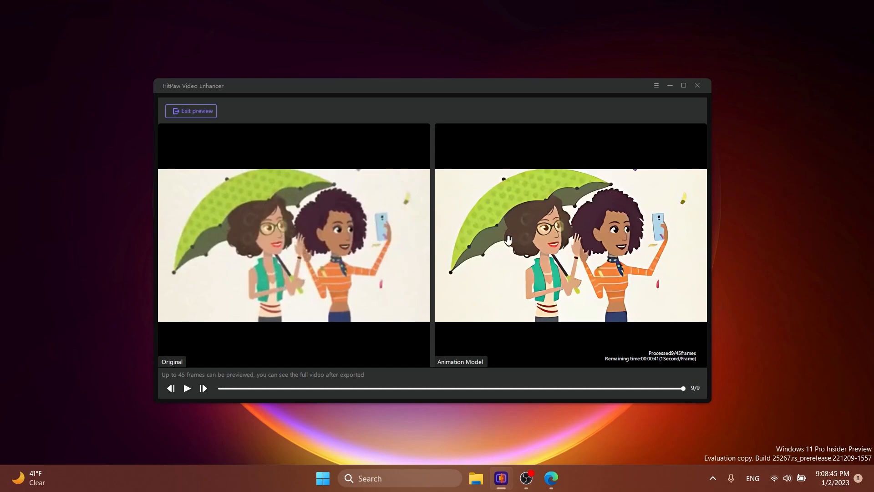
left_click(186, 388)
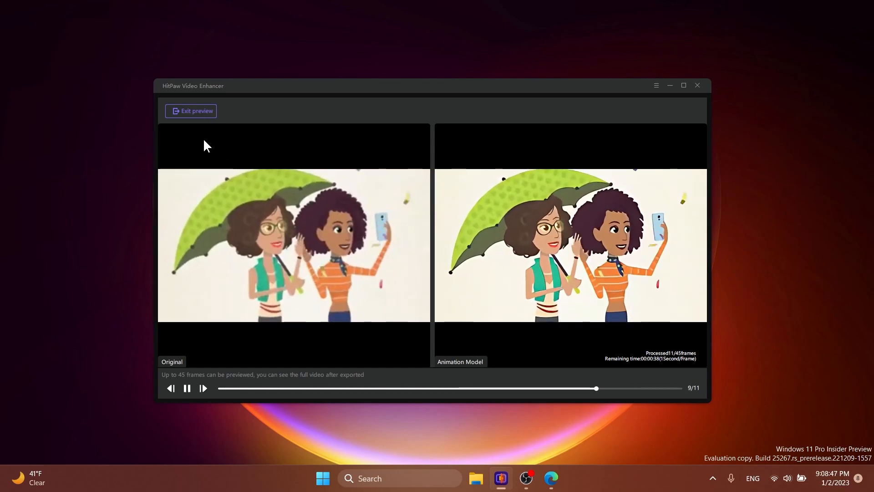
left_click(191, 111)
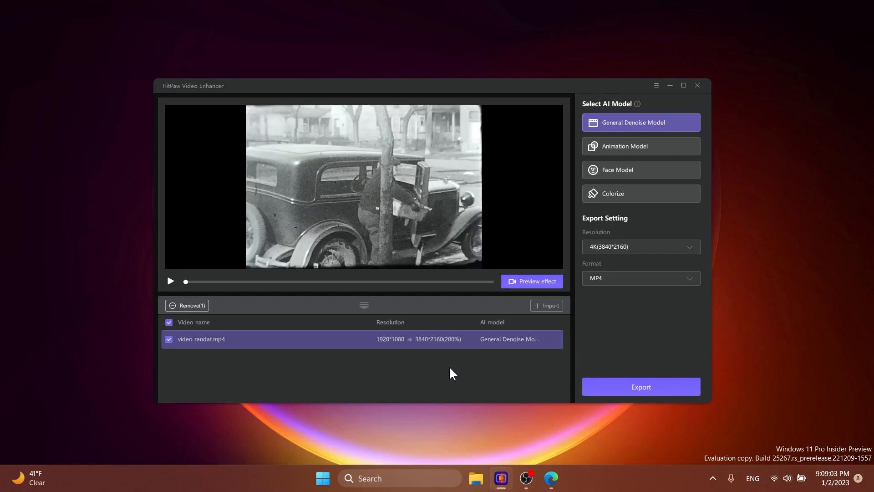
Apply Colorize at 720P to randat.mp4 and preview it against the black-and-white original
left_click(640, 193)
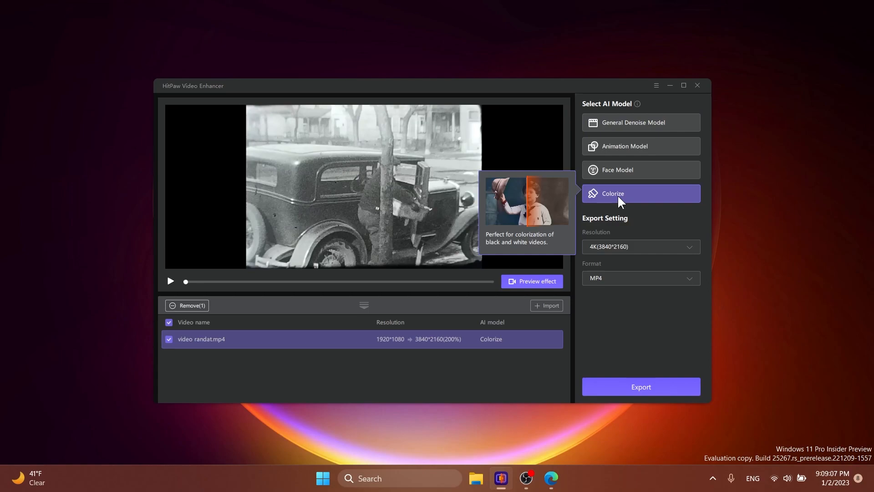
left_click(640, 246)
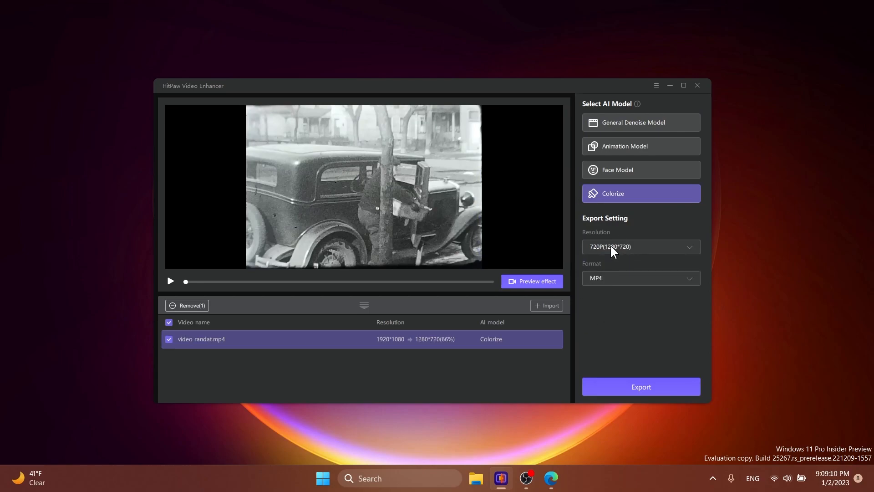
left_click(531, 281)
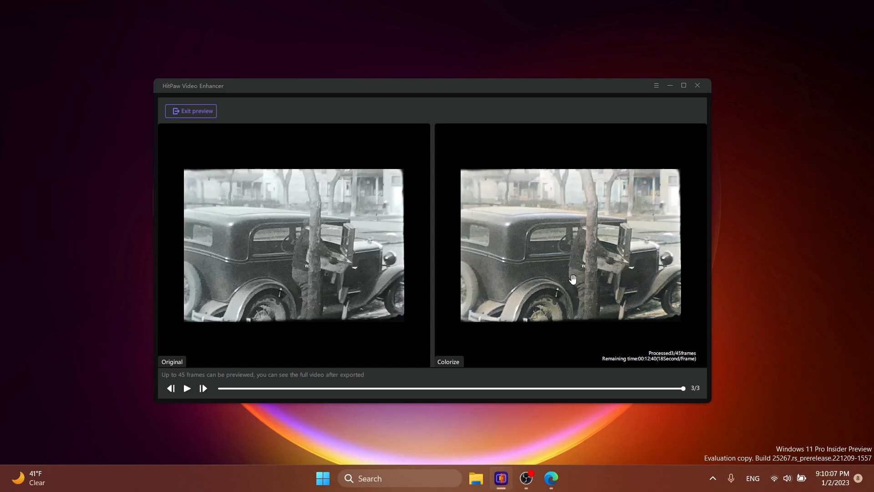
mouse_move(583, 283)
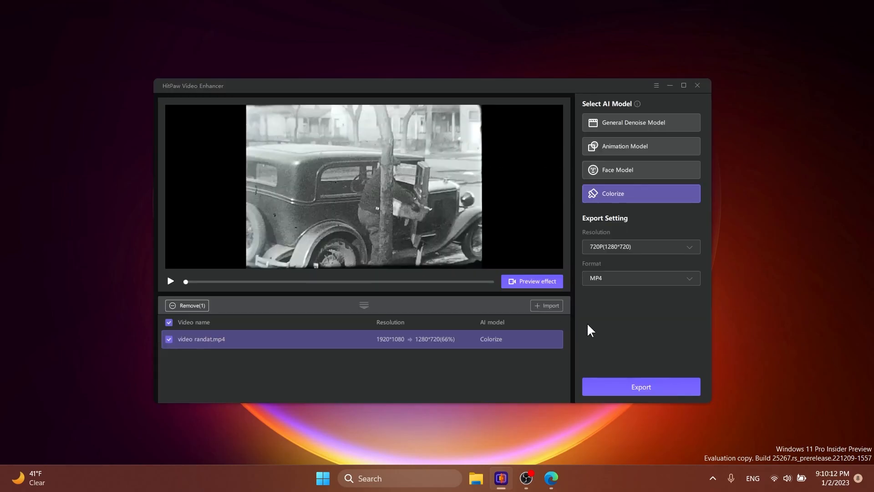
mouse_move(668, 337)
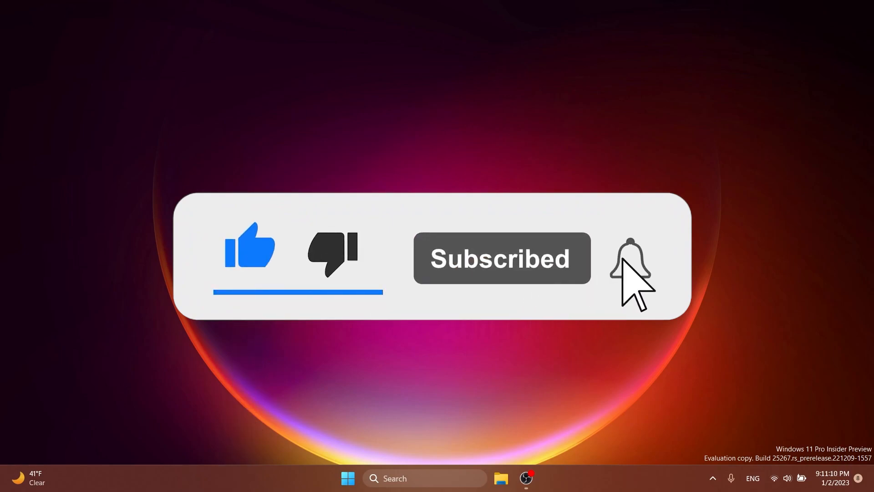
Close HitPaw Video Enhancer and return to the Windows desktop
left_click(629, 257)
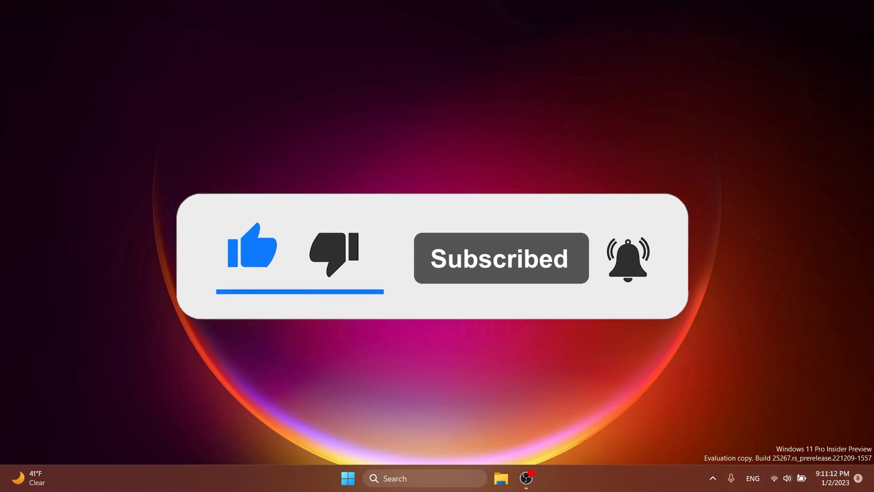